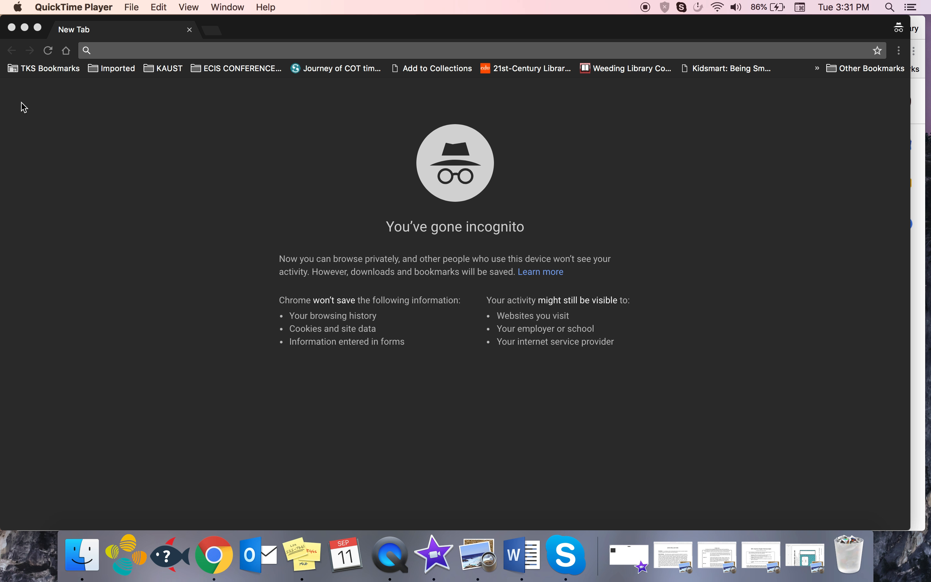
mouse_move(43, 68)
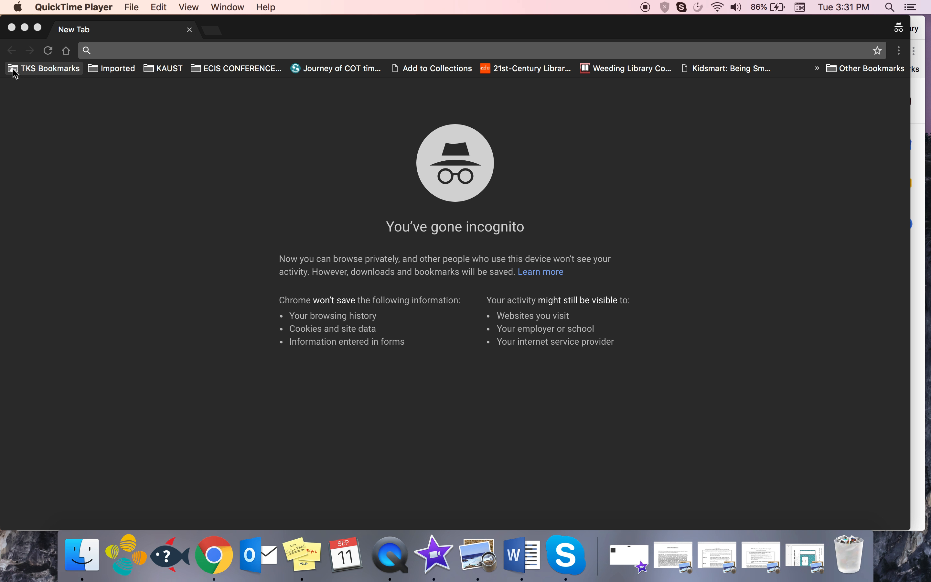
Reach the KAUST School library catalog welcome page from the TKS Libraries bookmark
click(49, 67)
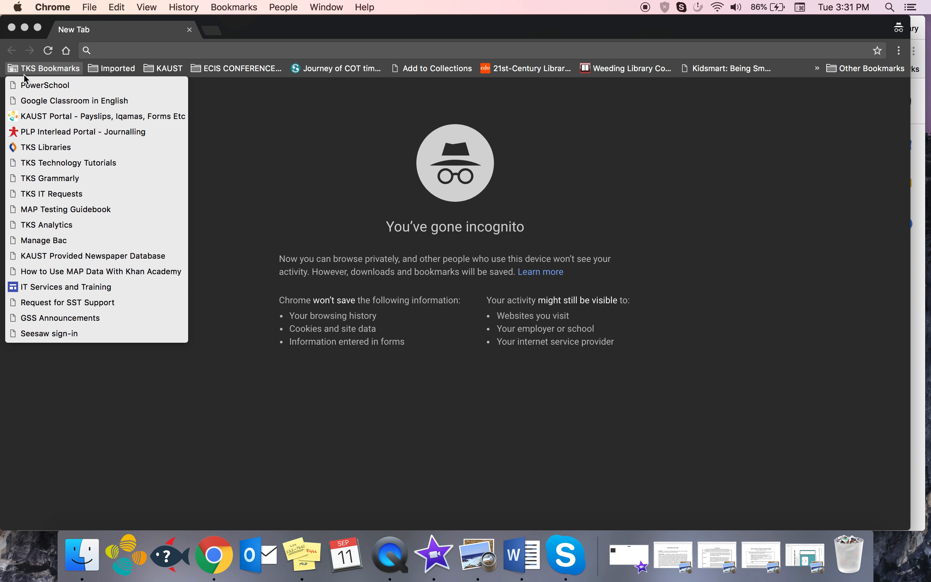
mouse_move(44, 148)
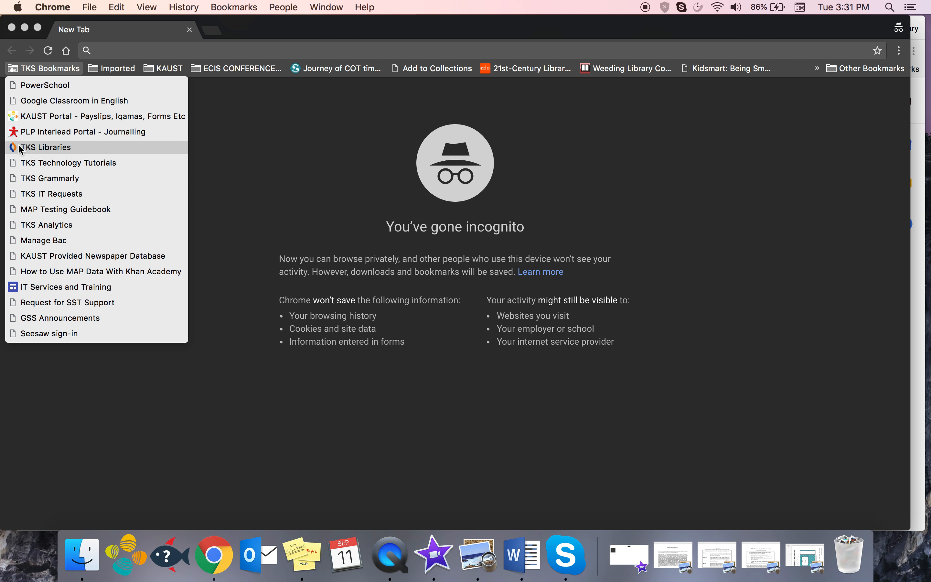
click(45, 148)
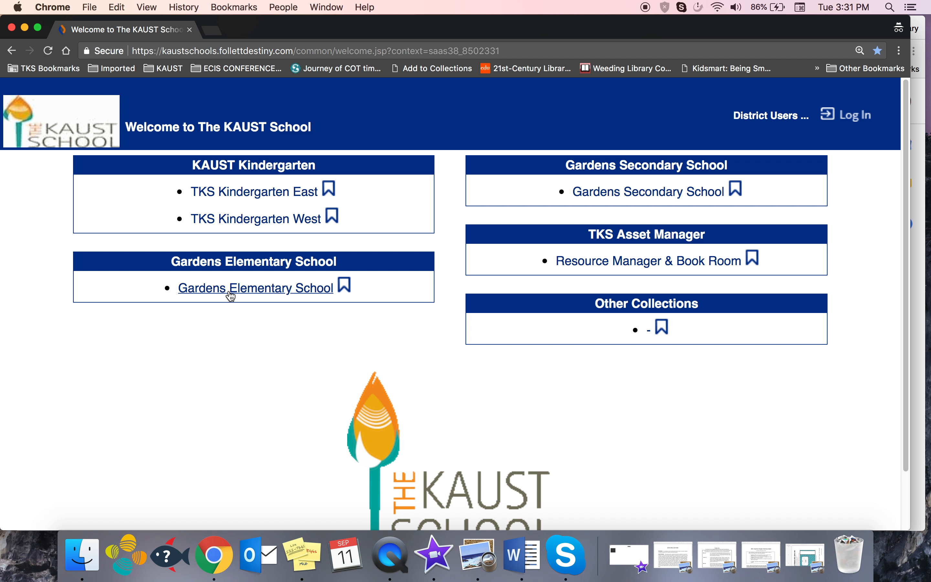
Enter the Gardens Elementary School library home page
click(255, 288)
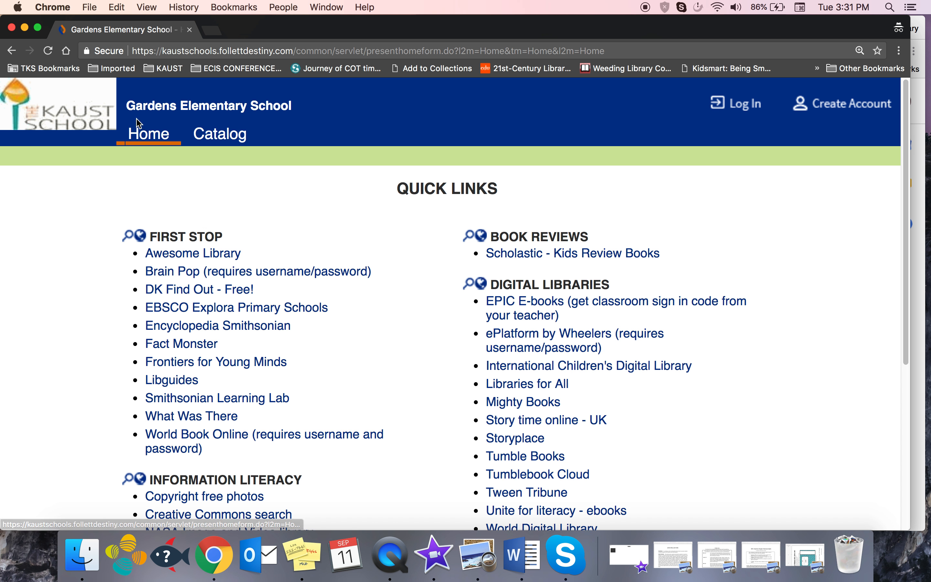
mouse_move(220, 134)
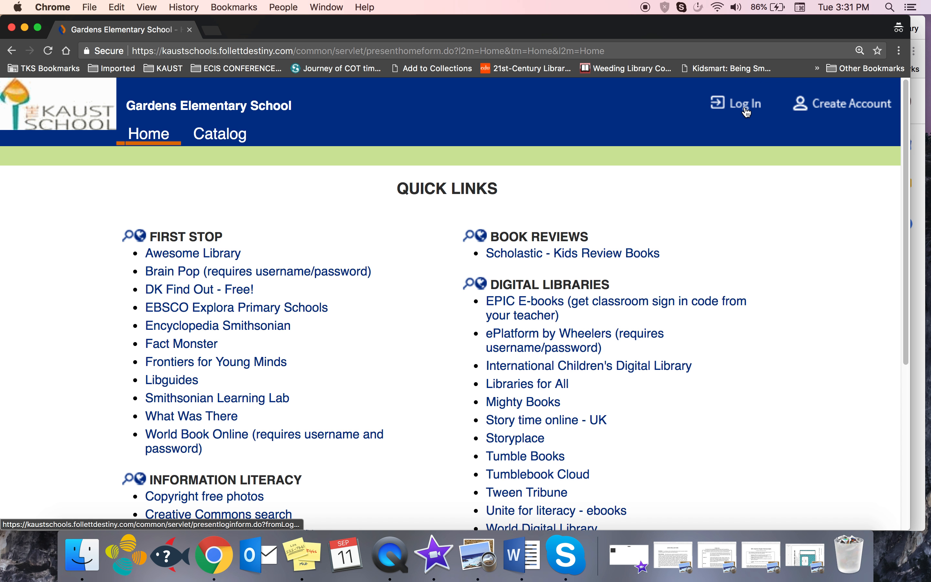
click(742, 104)
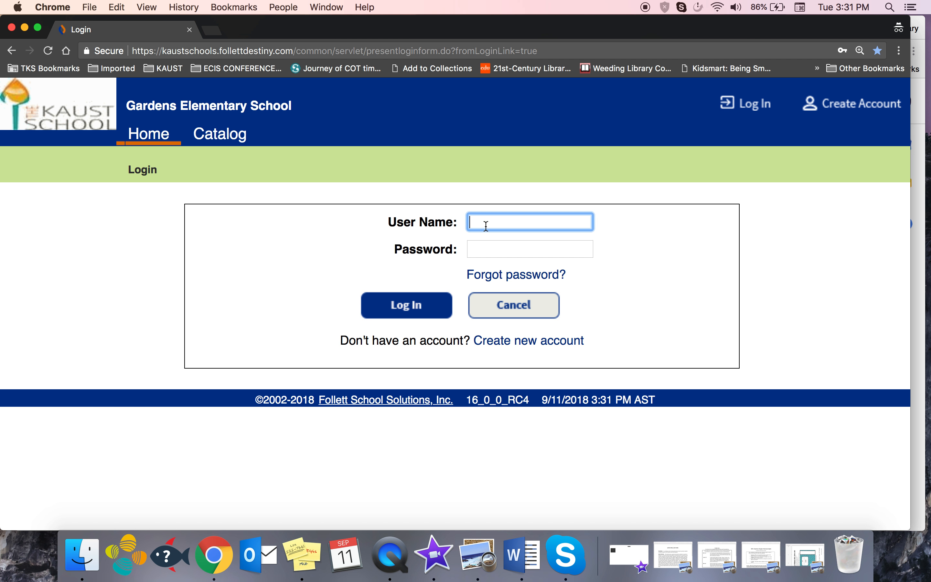
text(v)
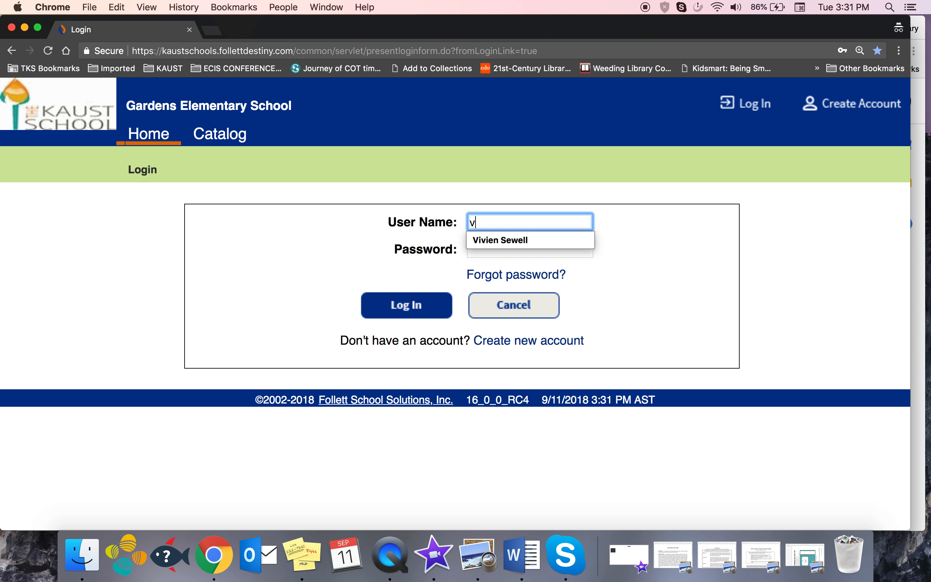
text(bertie.bea)
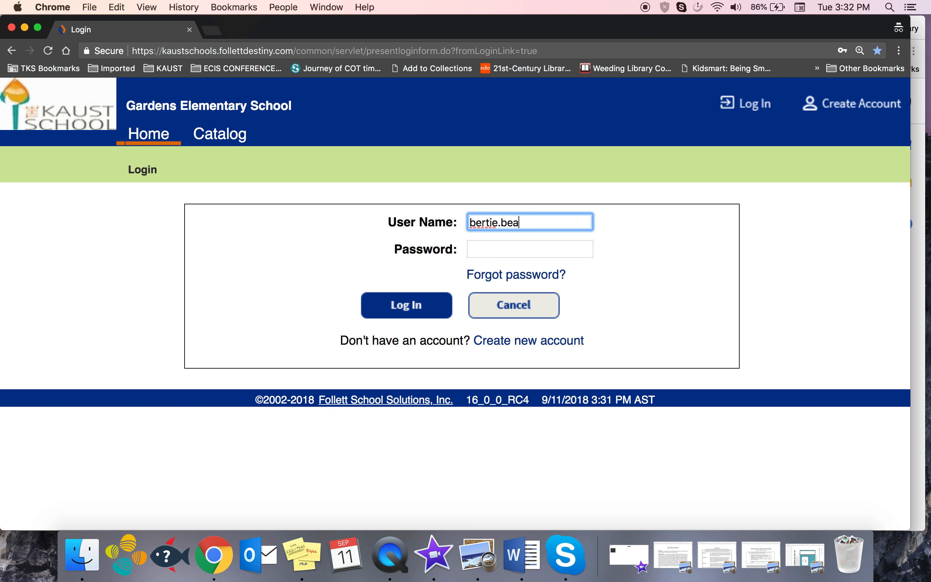
click(528, 248)
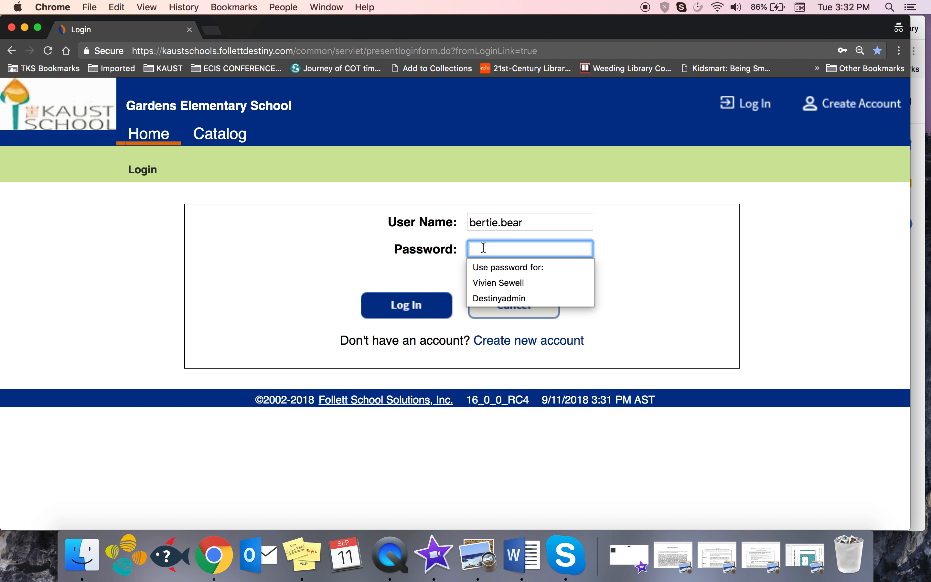
text(••••)
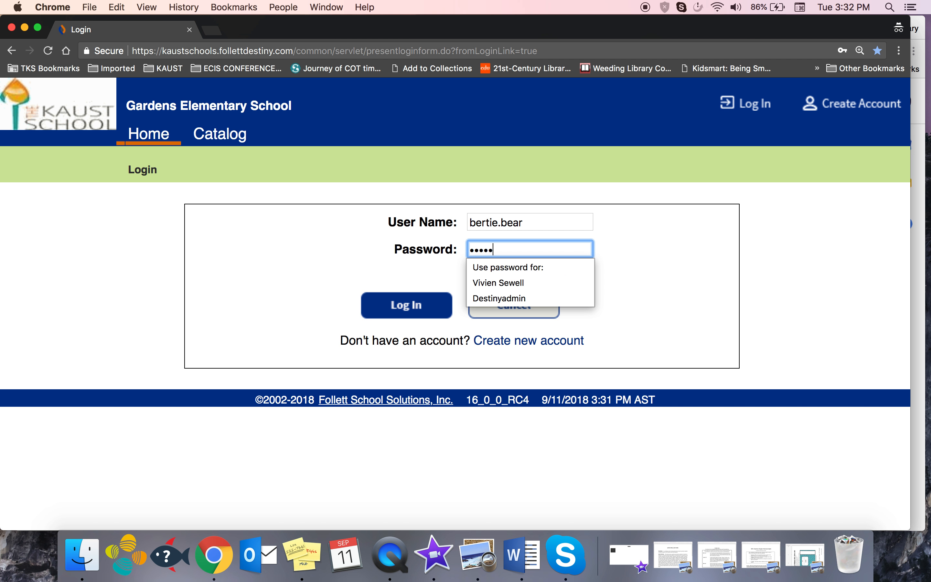
click(406, 305)
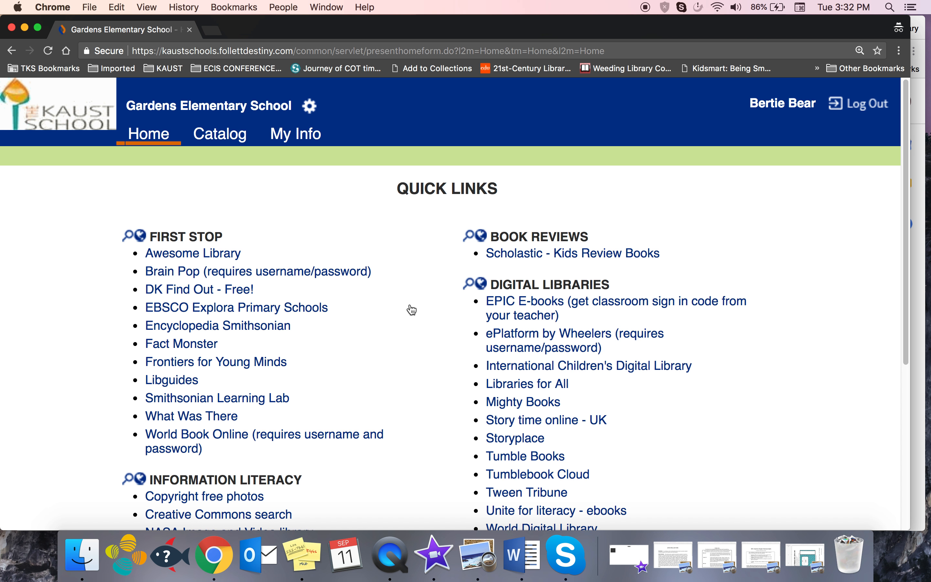
mouse_move(295, 134)
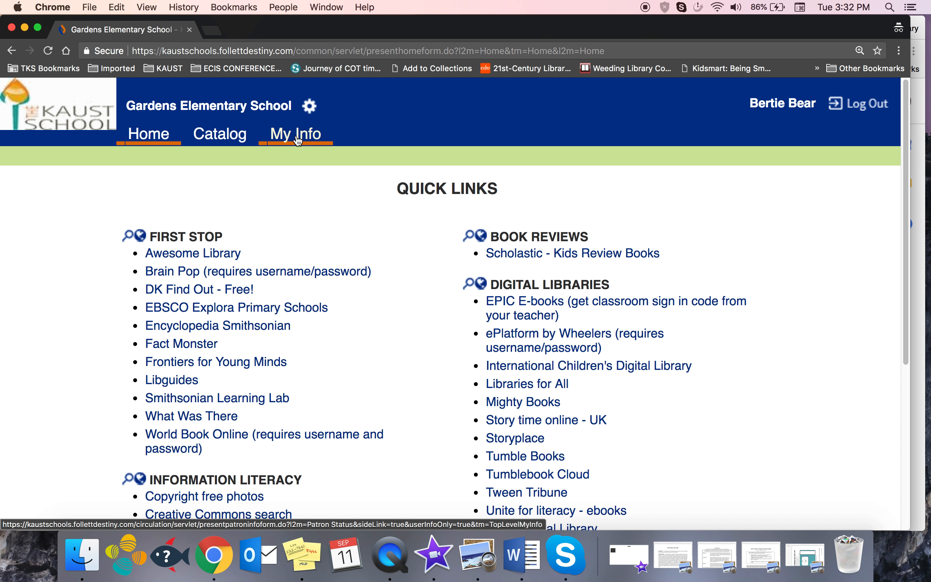
From My Info, delete the Diary of a wimpy kid : double down hold and confirm it
click(295, 134)
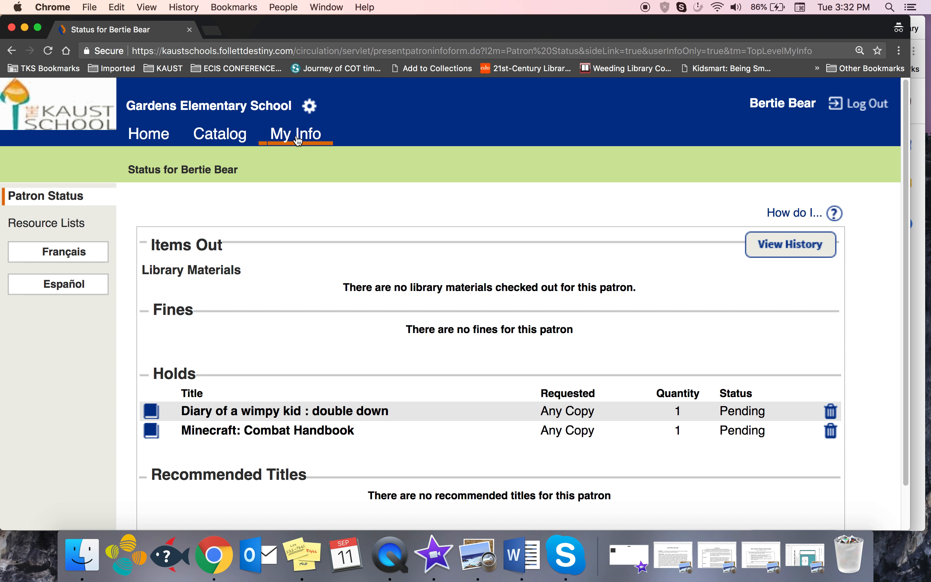
mouse_move(685, 447)
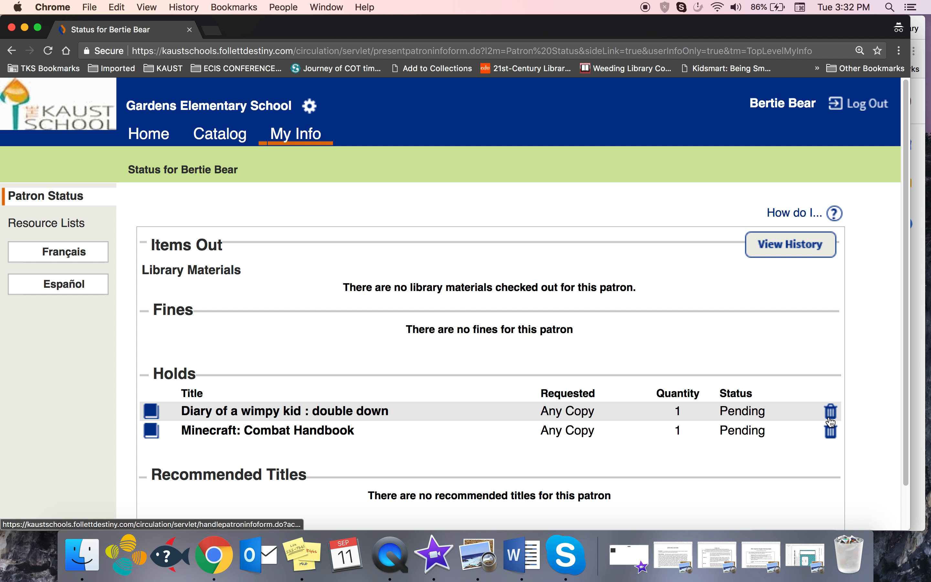
mouse_move(831, 411)
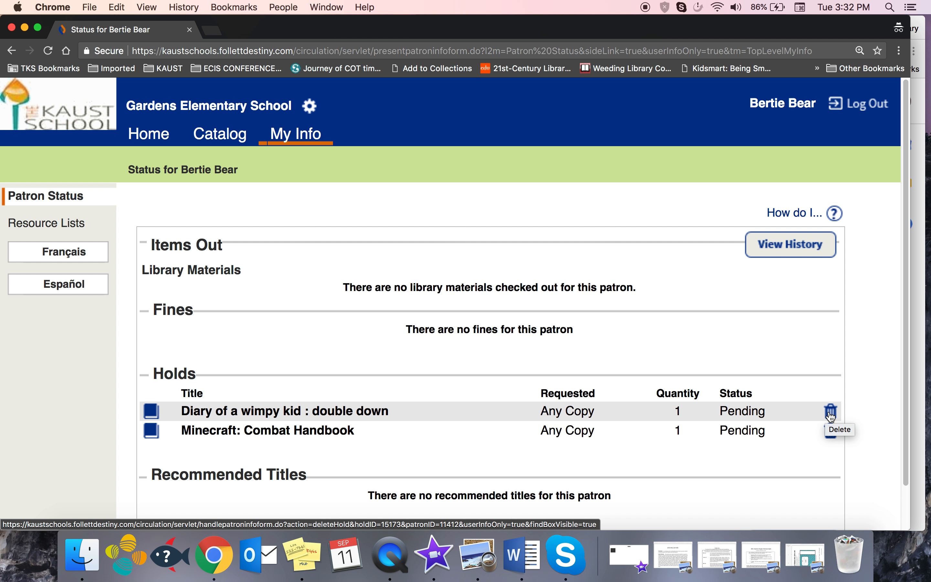
click(831, 411)
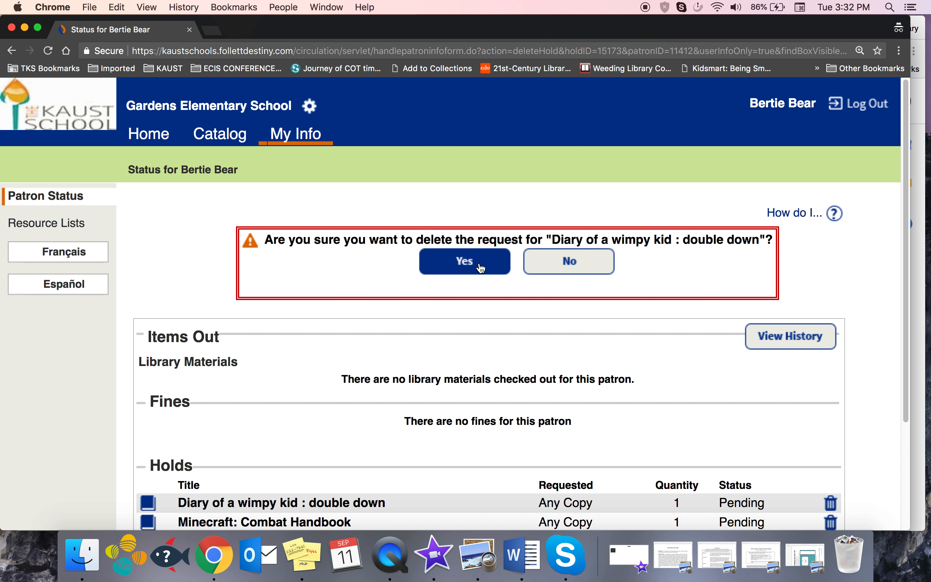
click(465, 261)
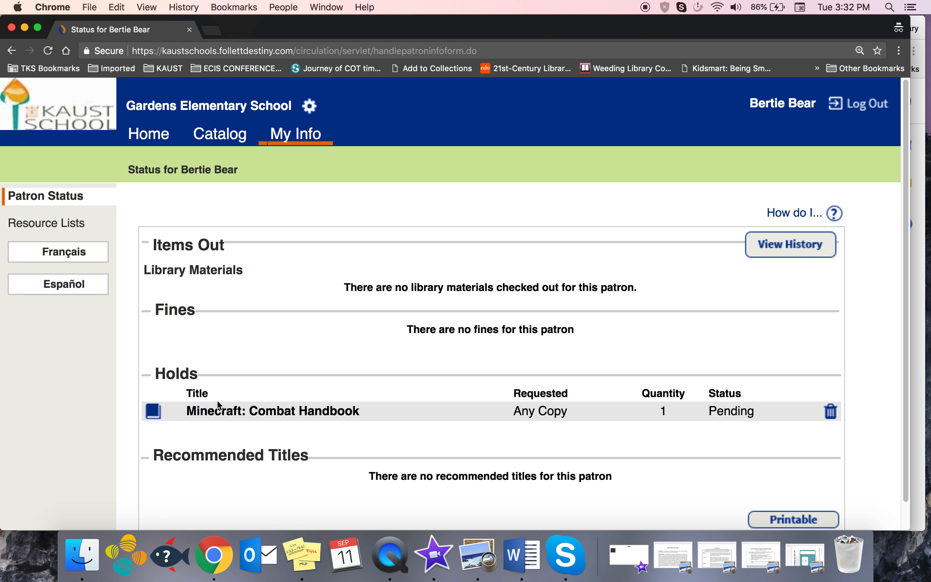
mouse_move(275, 443)
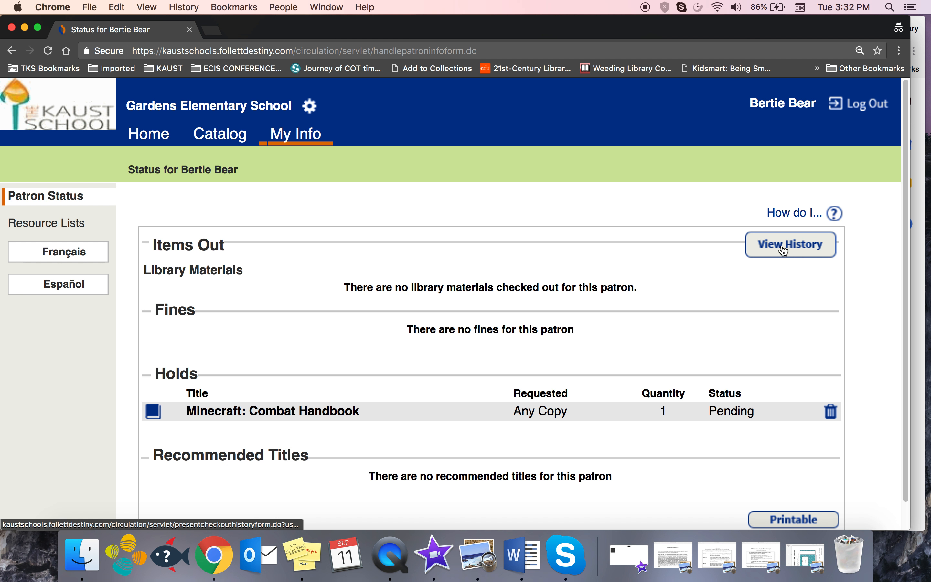
View the student's checkout history from the Items Out section
click(790, 244)
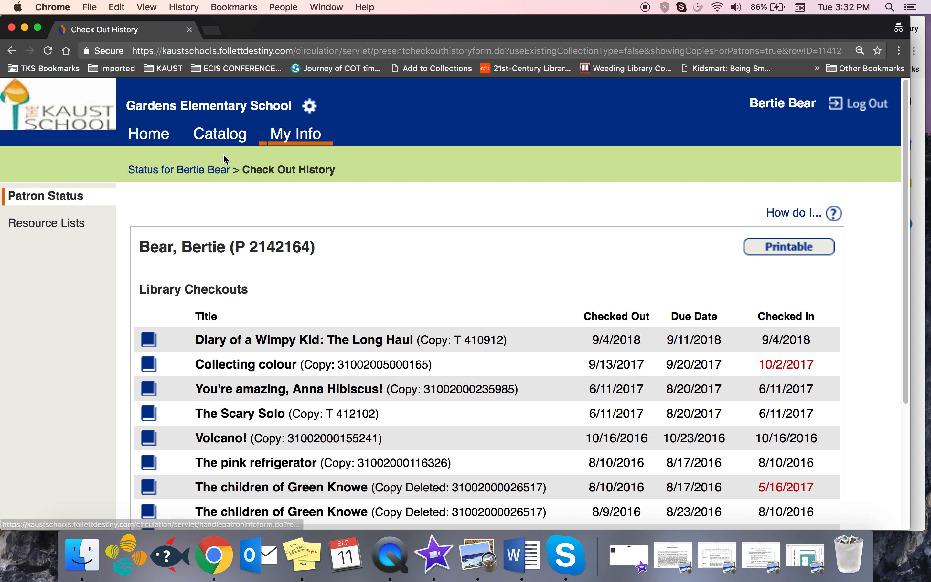
Go to the Catalog's Library Search with 'amulet' entered in the Find box
click(220, 134)
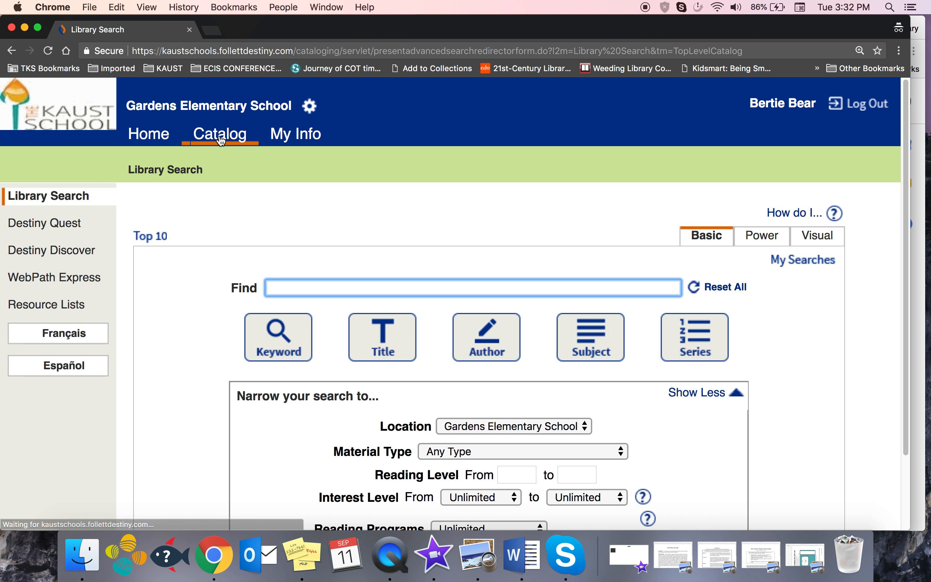
mouse_move(284, 287)
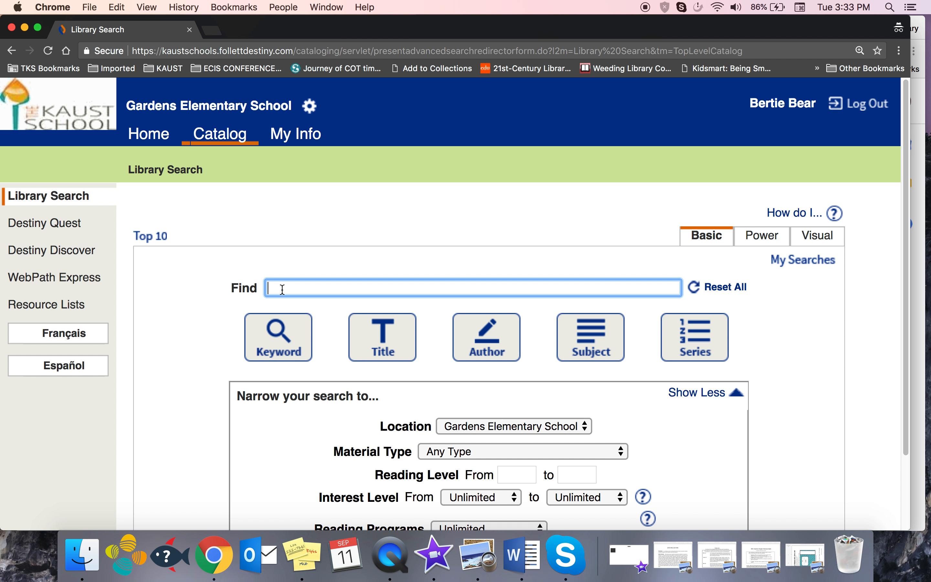
text(amu)
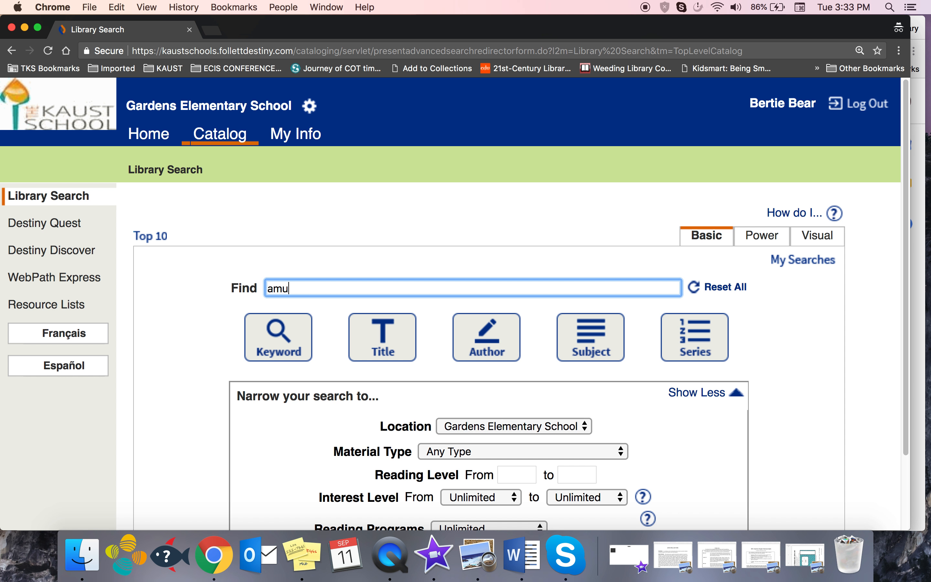
text(let)
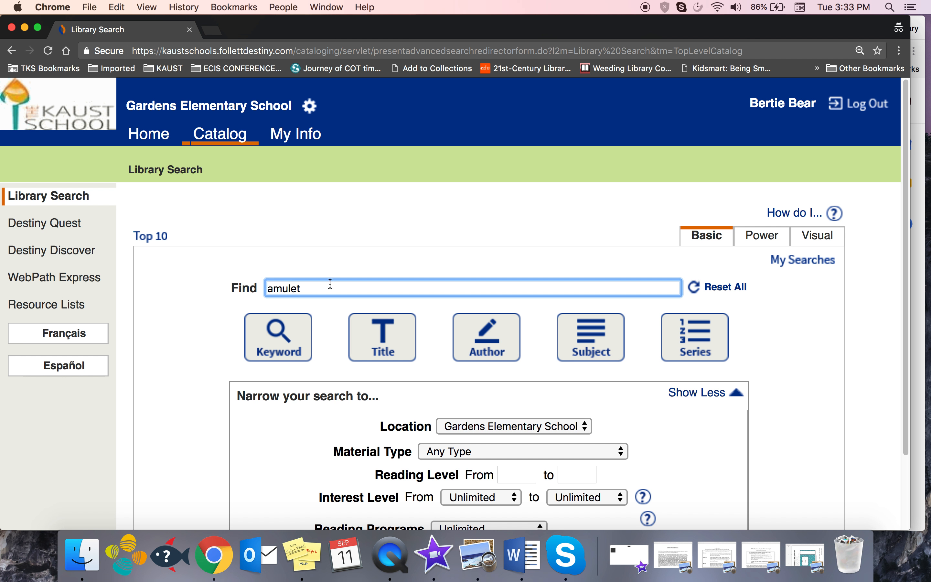
Request a hold on 'Amulet. Book five, Prince of the elves' via Hold It
click(278, 337)
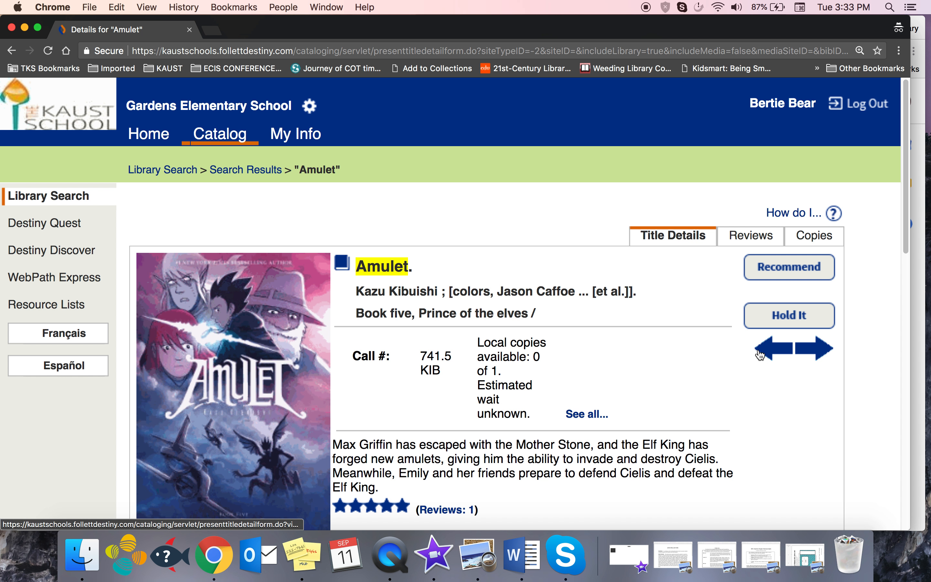
click(790, 316)
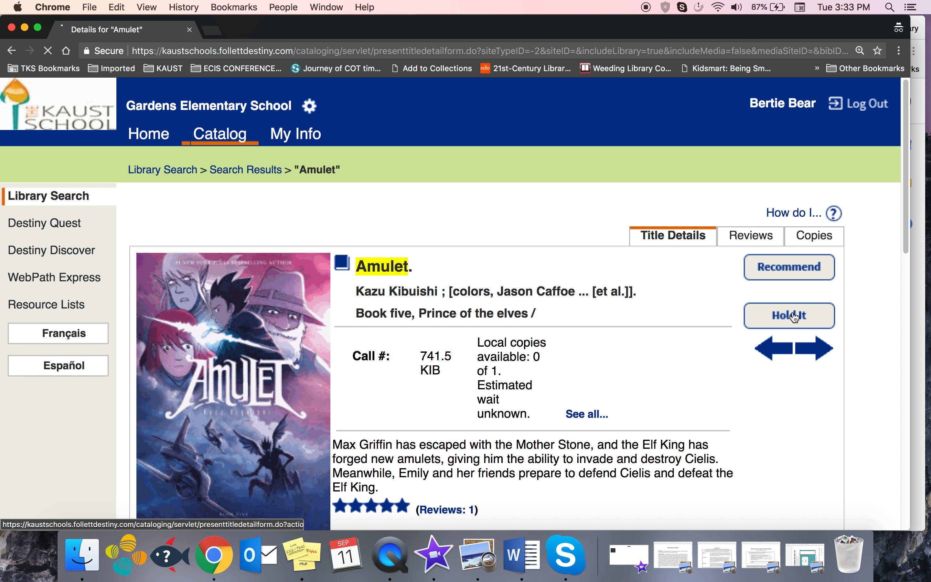
click(790, 316)
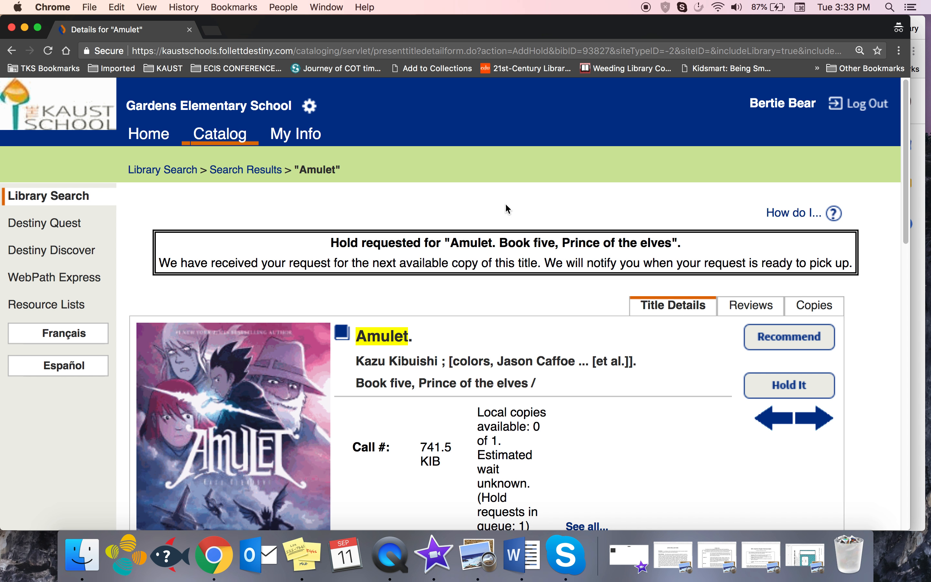
mouse_move(510, 265)
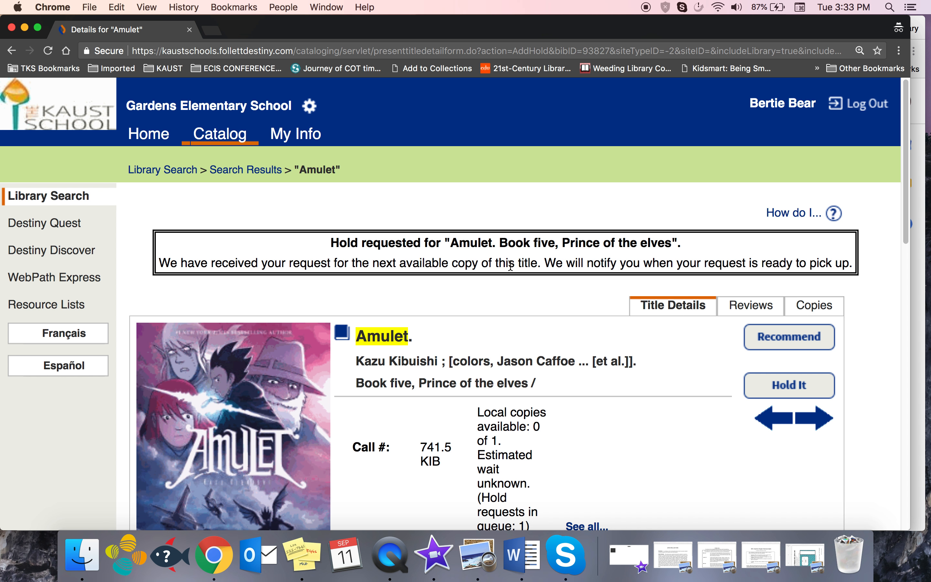
mouse_move(760, 216)
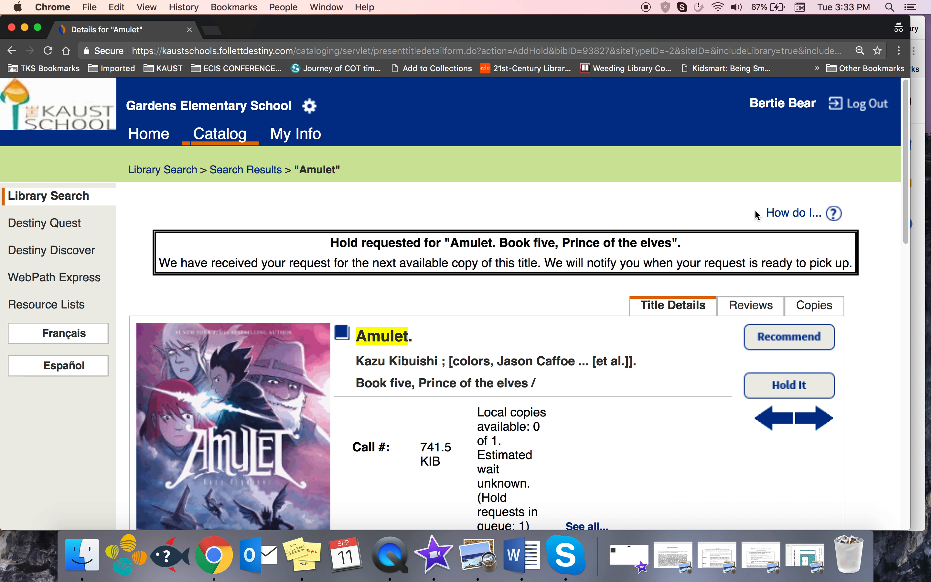
mouse_move(741, 237)
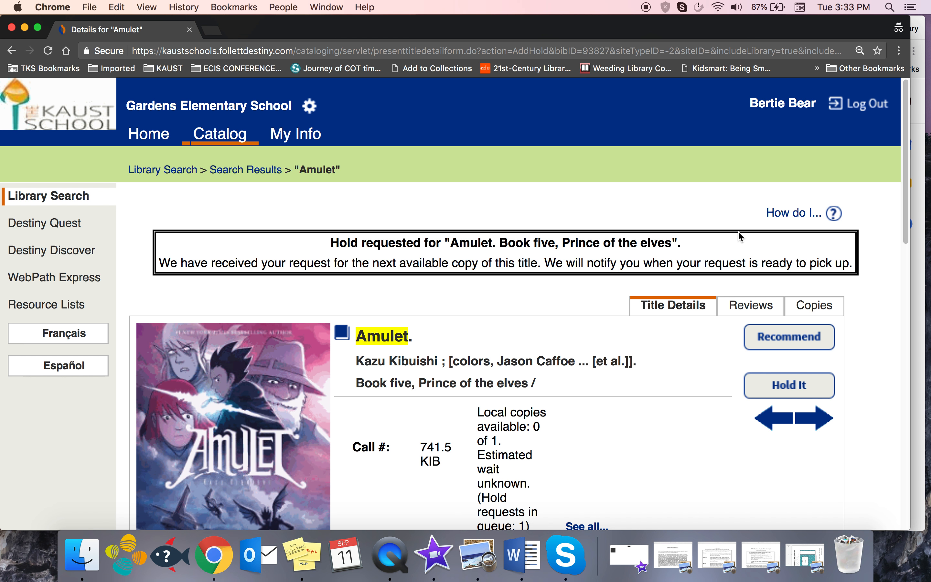